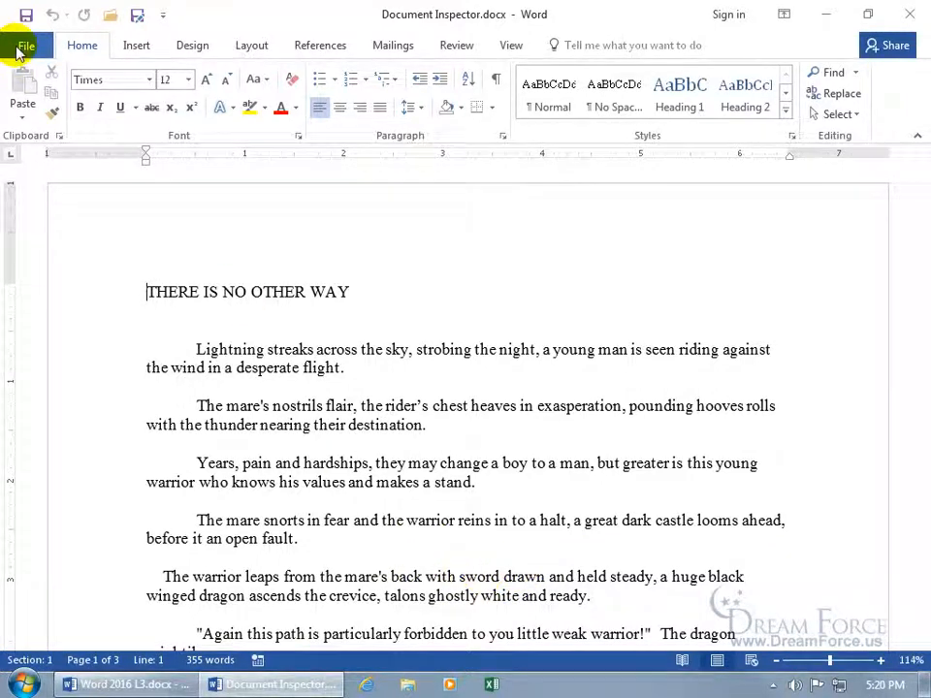
Open the Info page, expand all properties (tags zoinks, company Dream Force LLC), and open the Properties menu
click(26, 45)
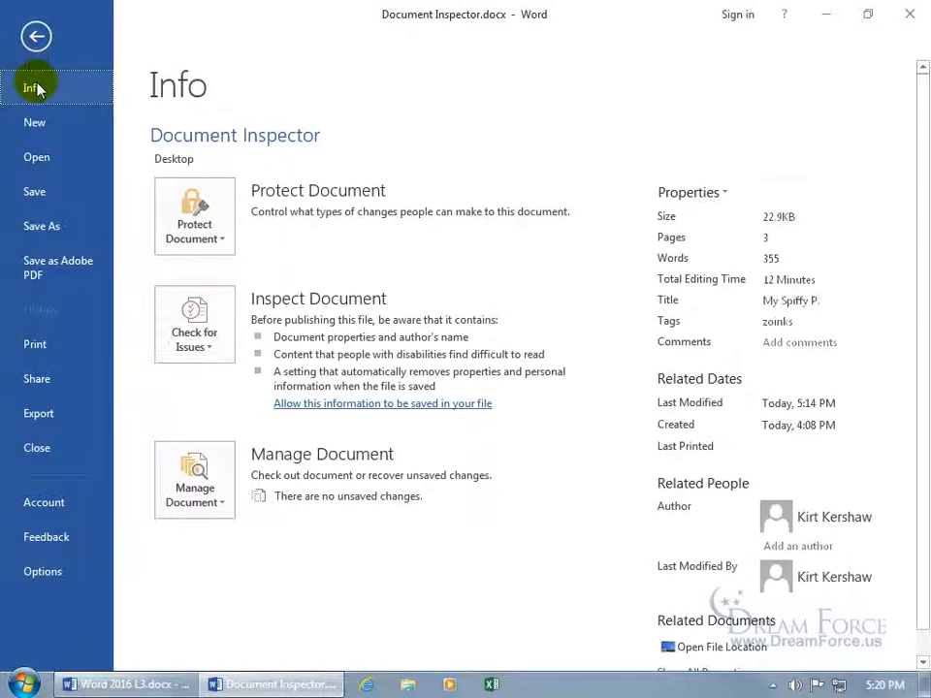
mouse_move(608, 242)
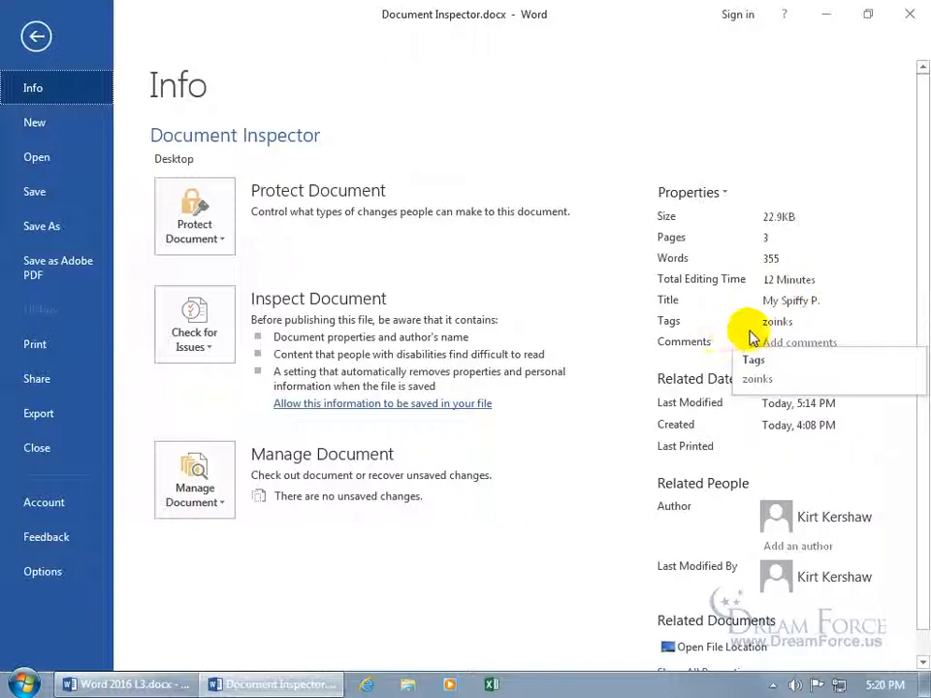
click(776, 321)
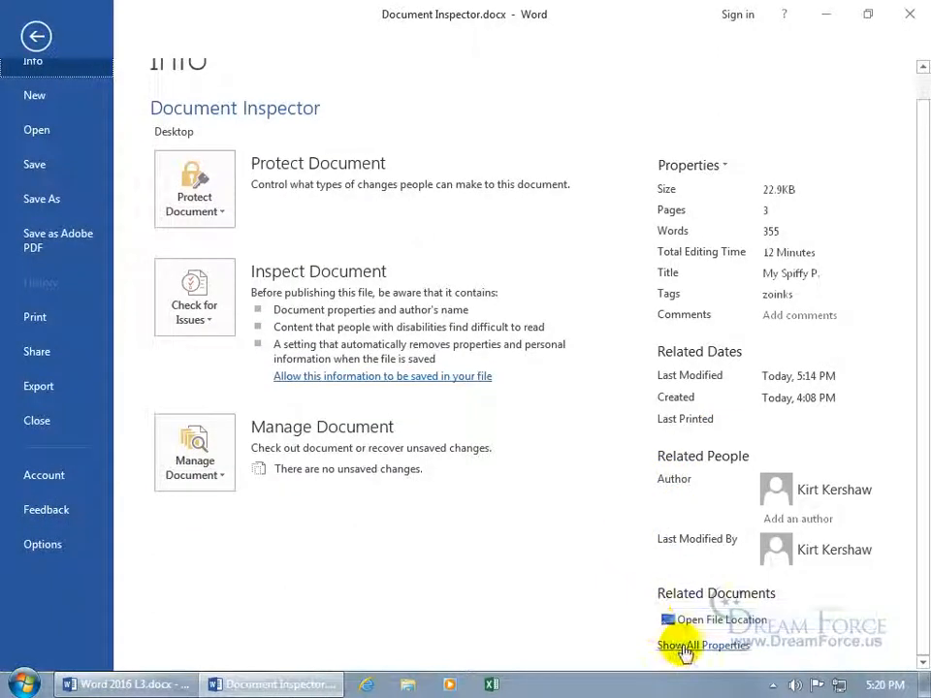
click(702, 644)
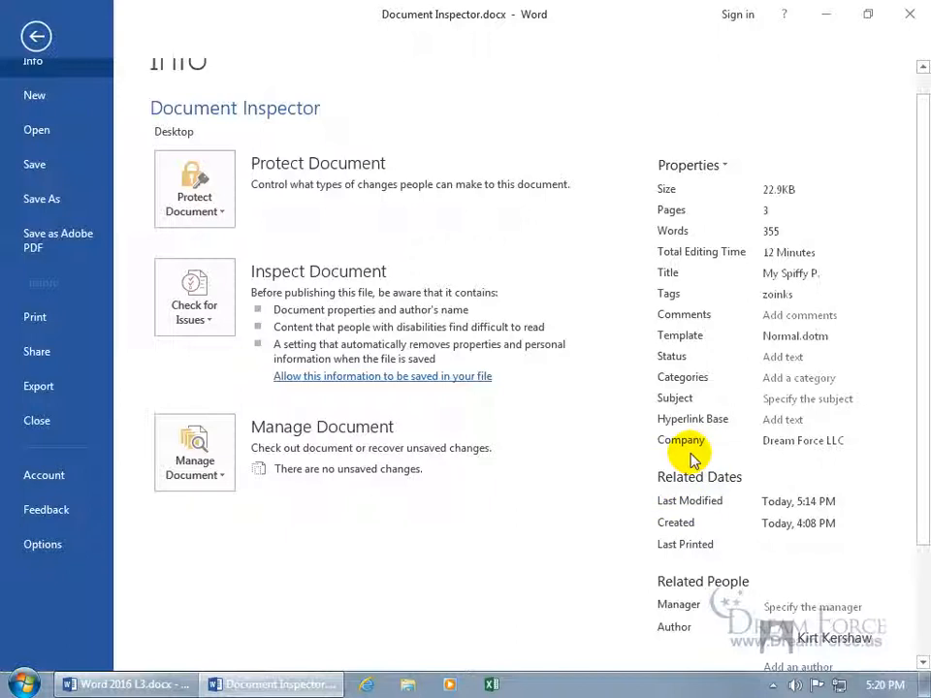
click(688, 164)
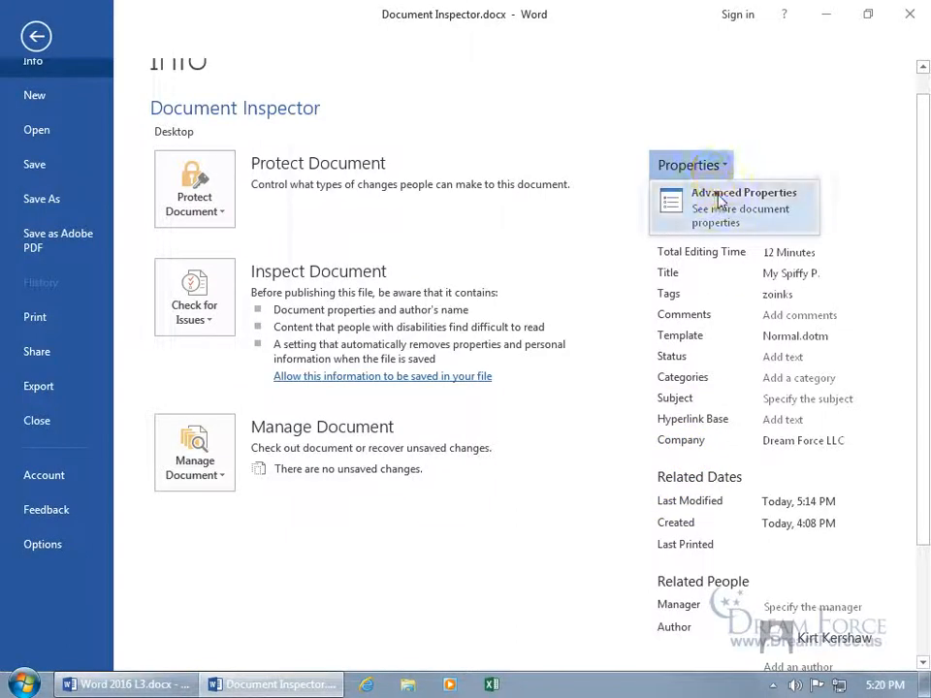
Review the custom properties Checked by (Kirt) and Checked (Yes) in Advanced Properties
click(744, 206)
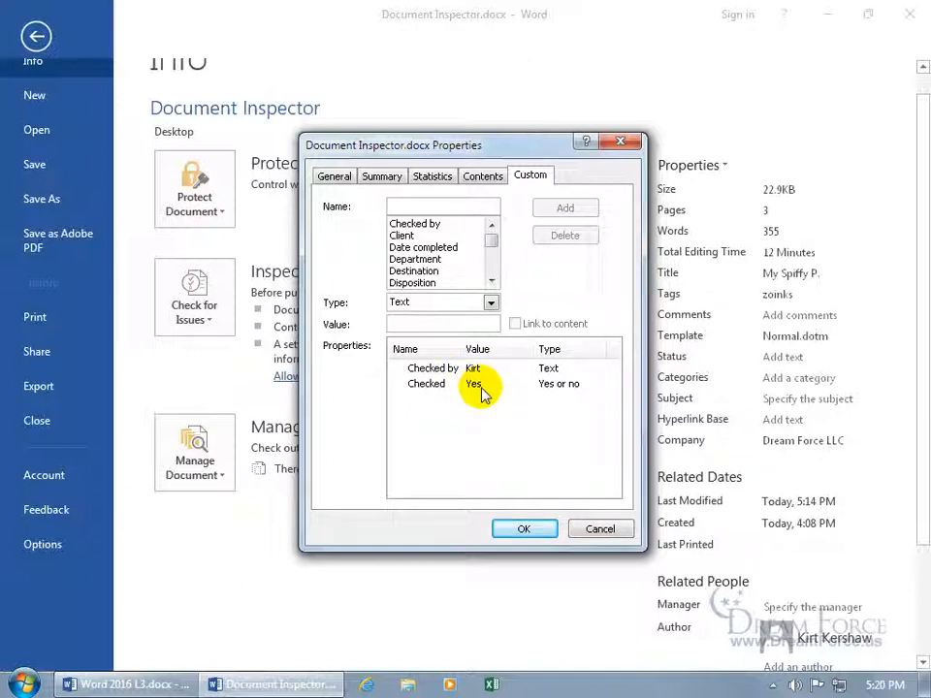
click(442, 206)
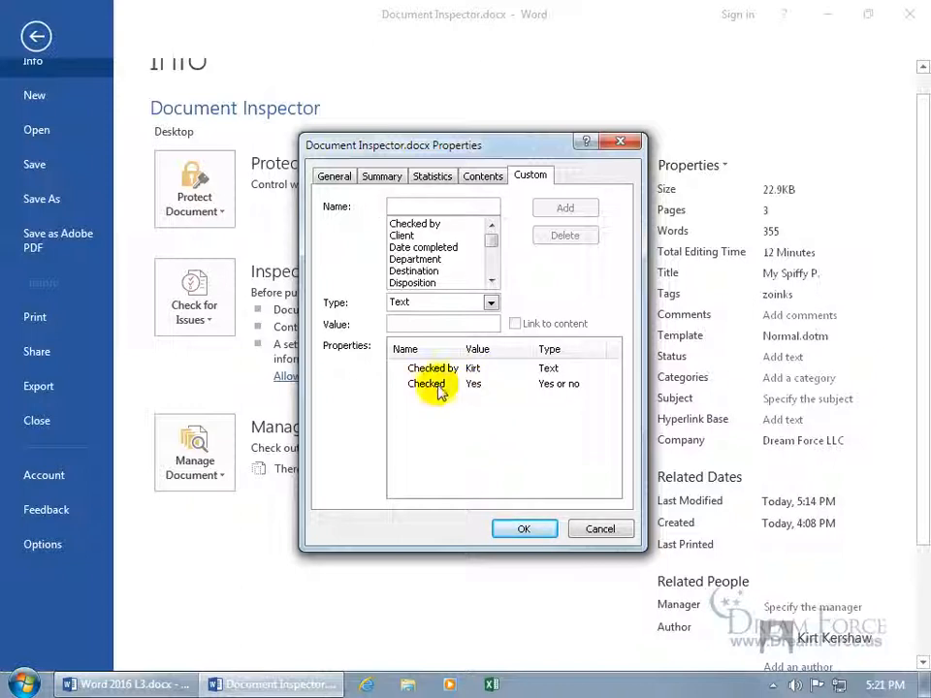
click(428, 383)
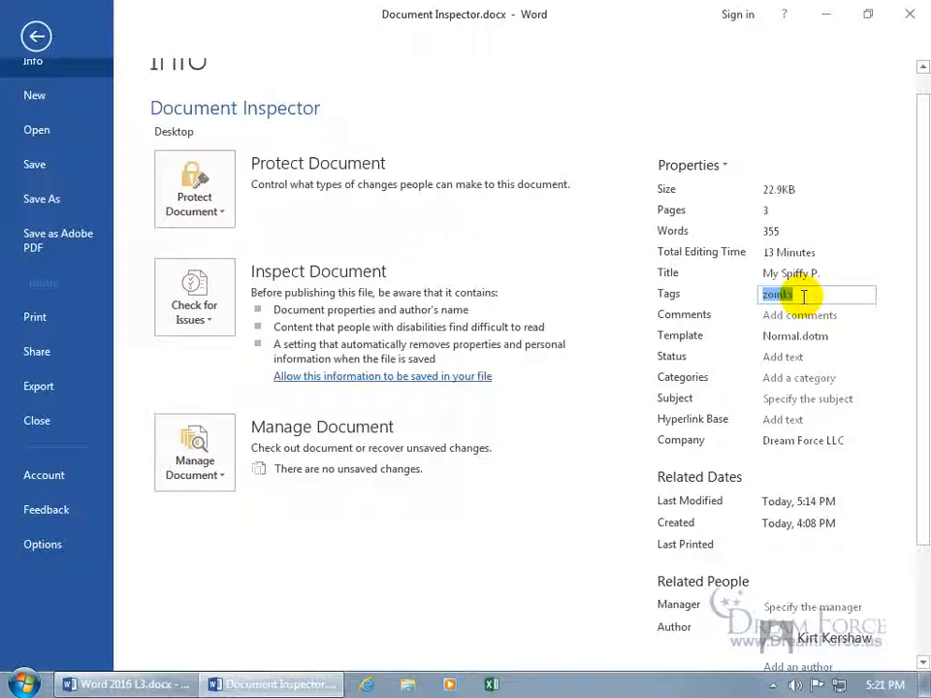
mouse_move(429, 294)
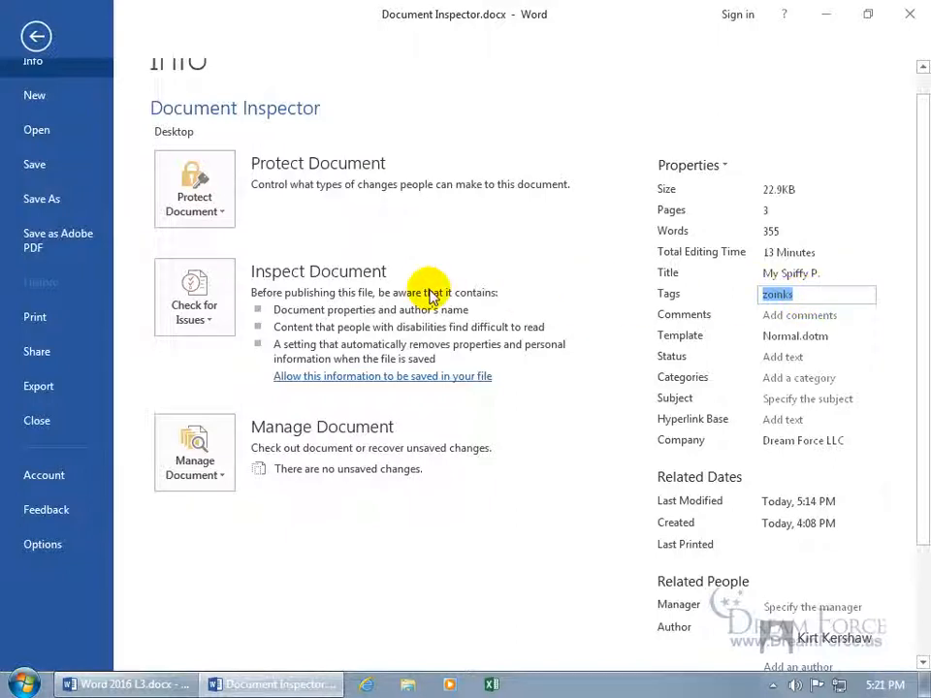
mouse_move(330, 290)
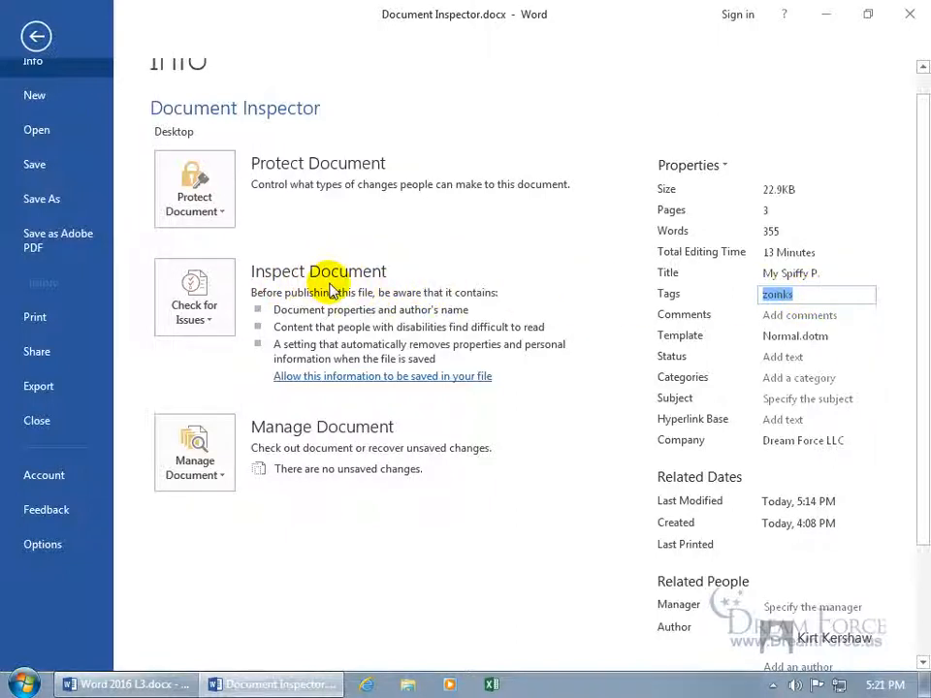
Show the Check for Issues options, including Inspect Document
click(194, 296)
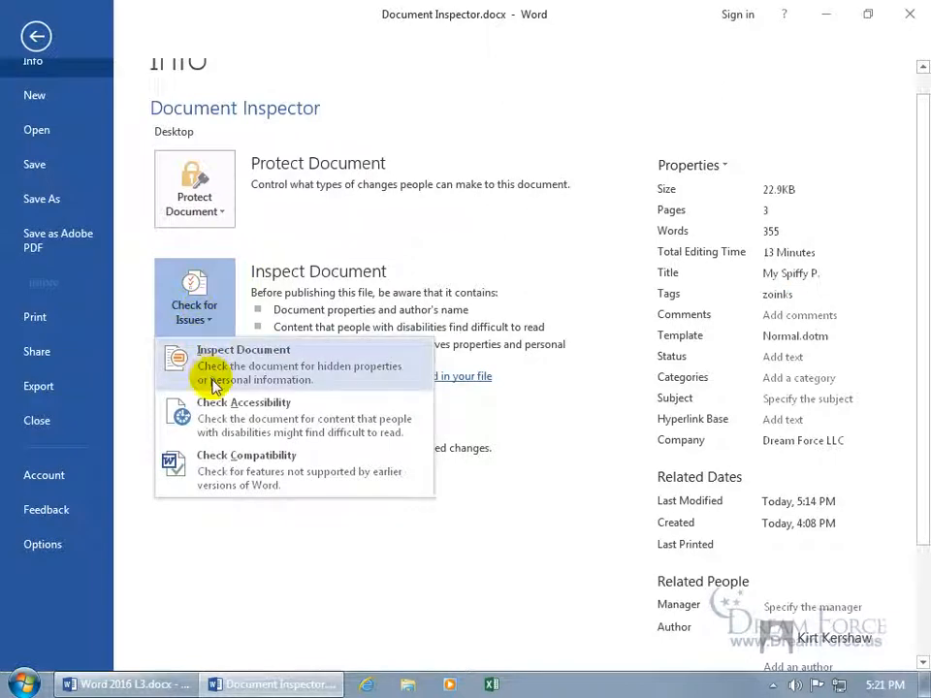
mouse_move(223, 384)
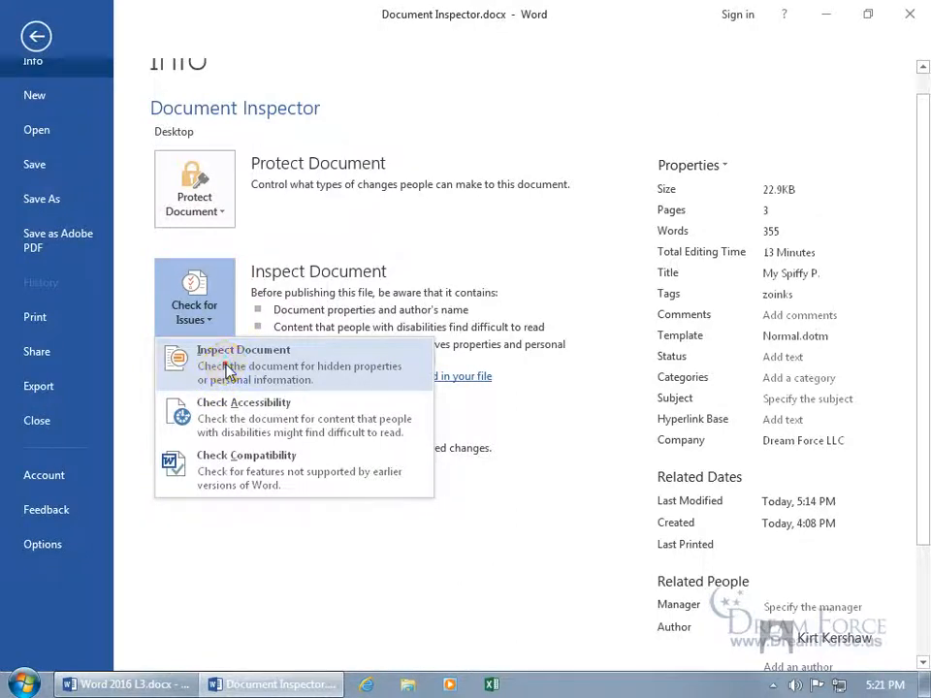
Launch Inspect Document and confirm all categories down to hidden text are checked
click(243, 364)
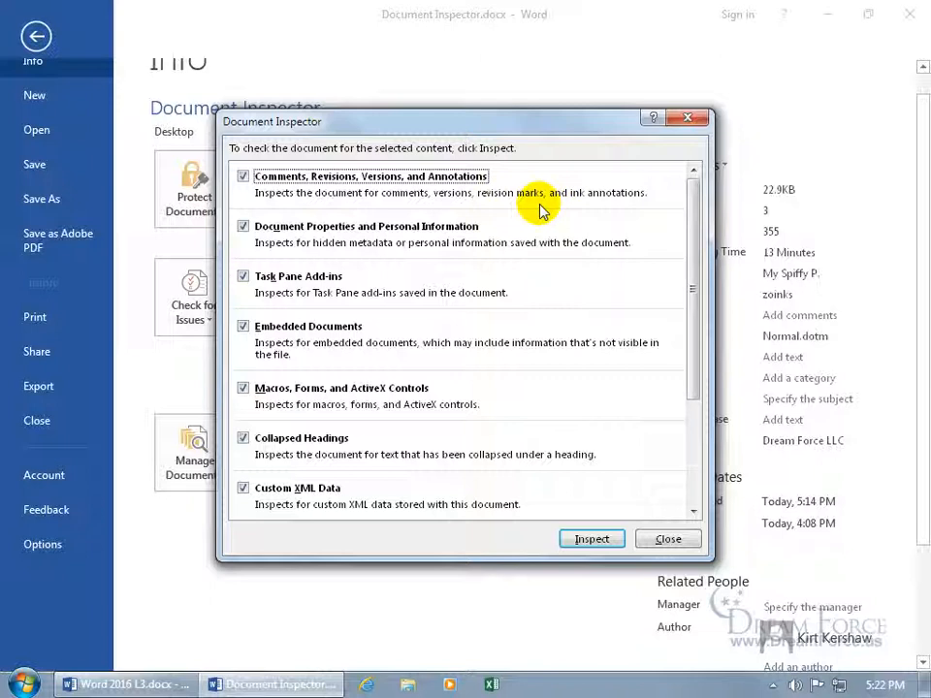
mouse_move(310, 248)
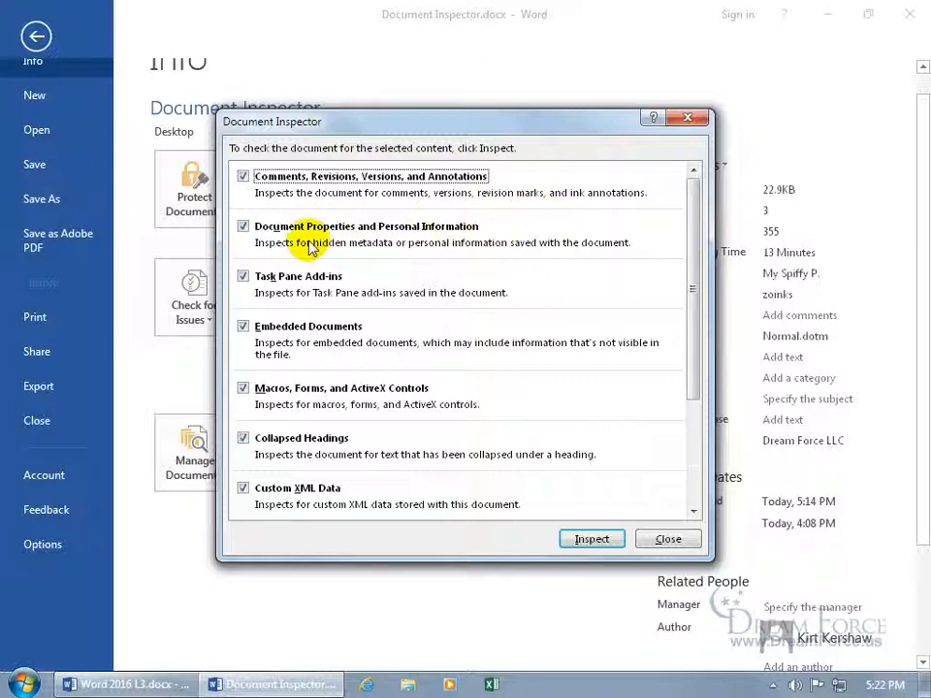
mouse_move(422, 242)
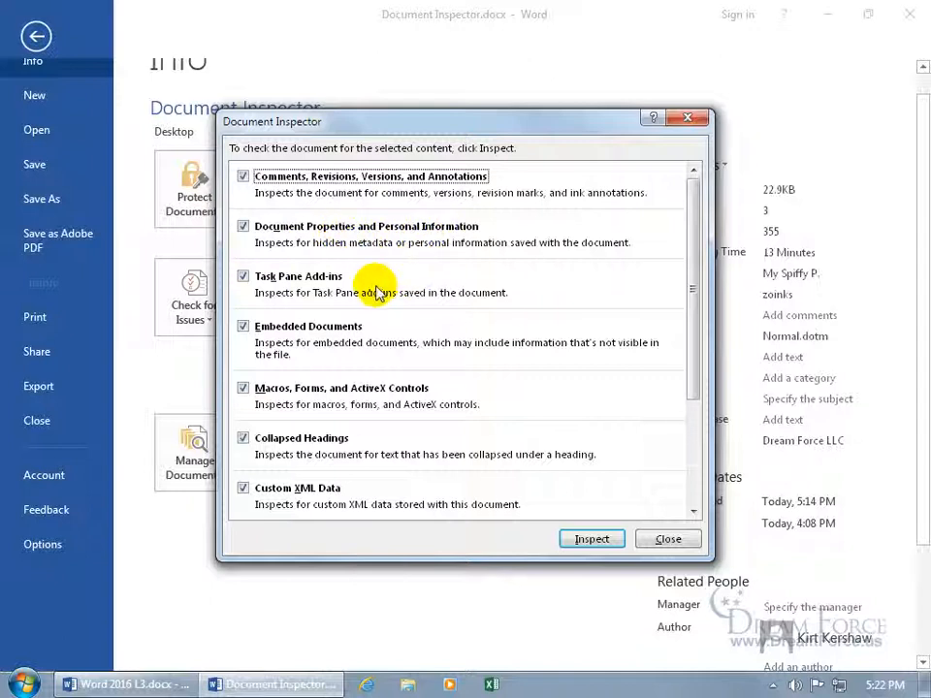
mouse_move(412, 347)
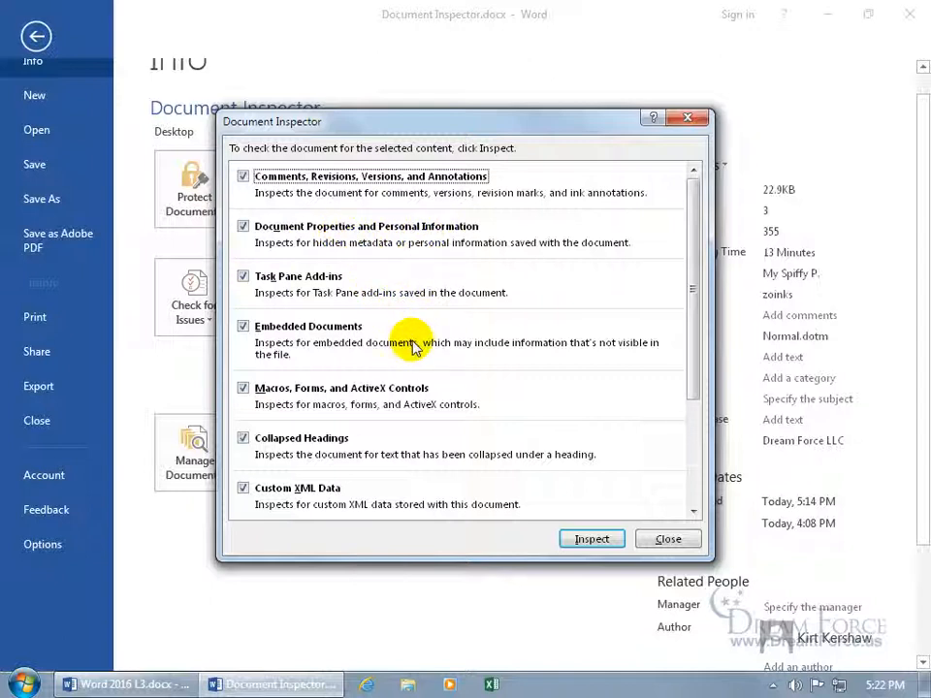
mouse_move(470, 396)
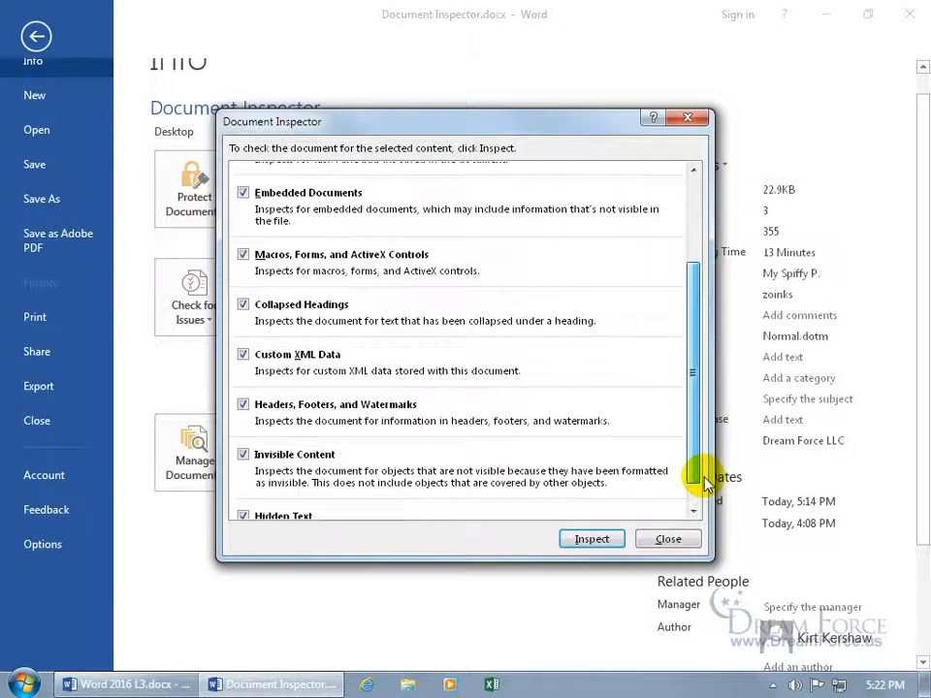
scroll(down, 3)
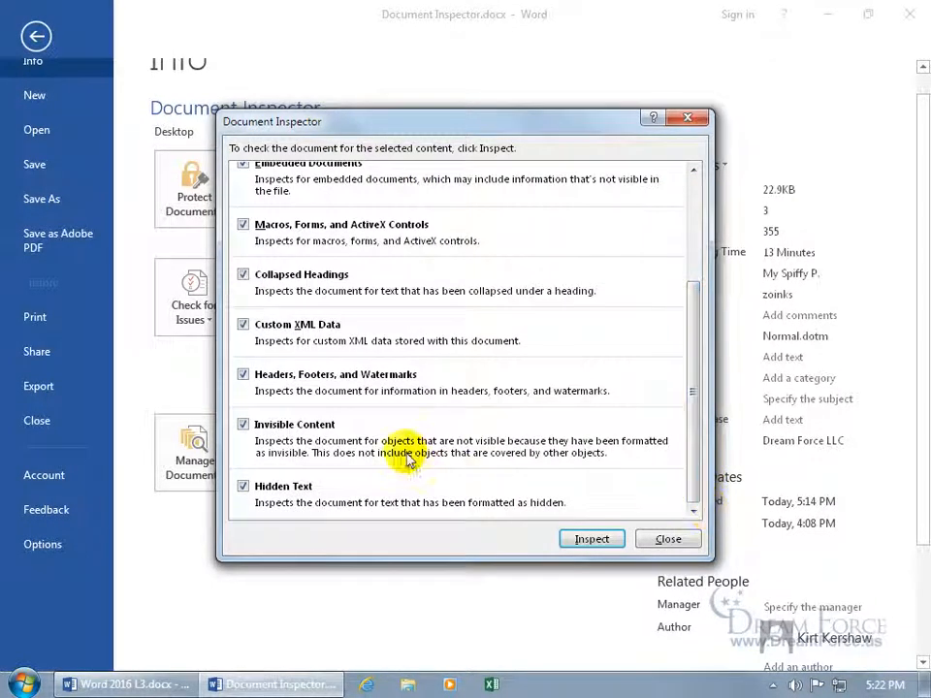
mouse_move(407, 485)
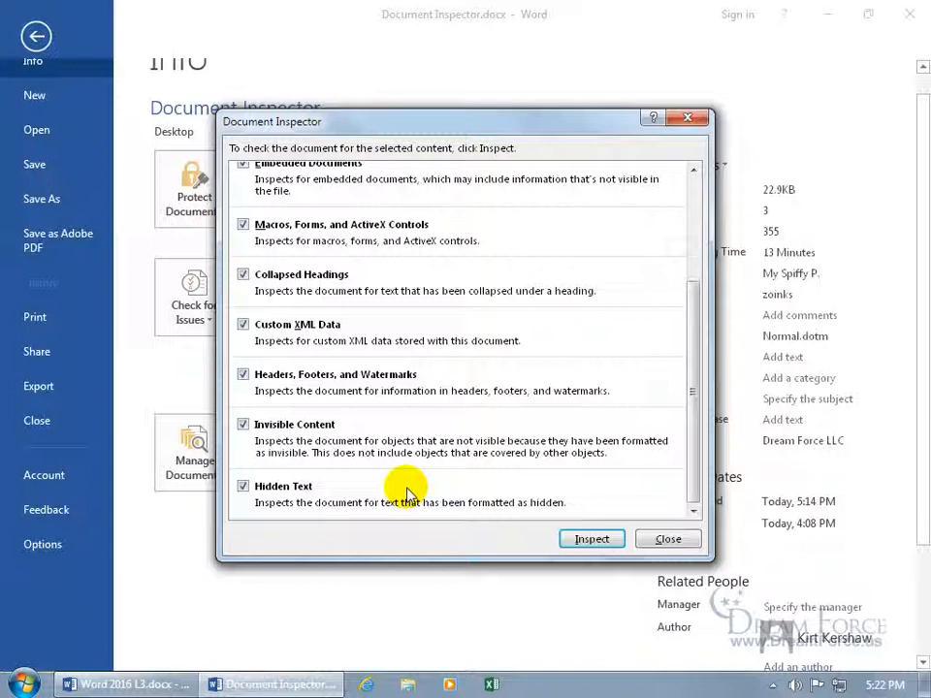
mouse_move(514, 495)
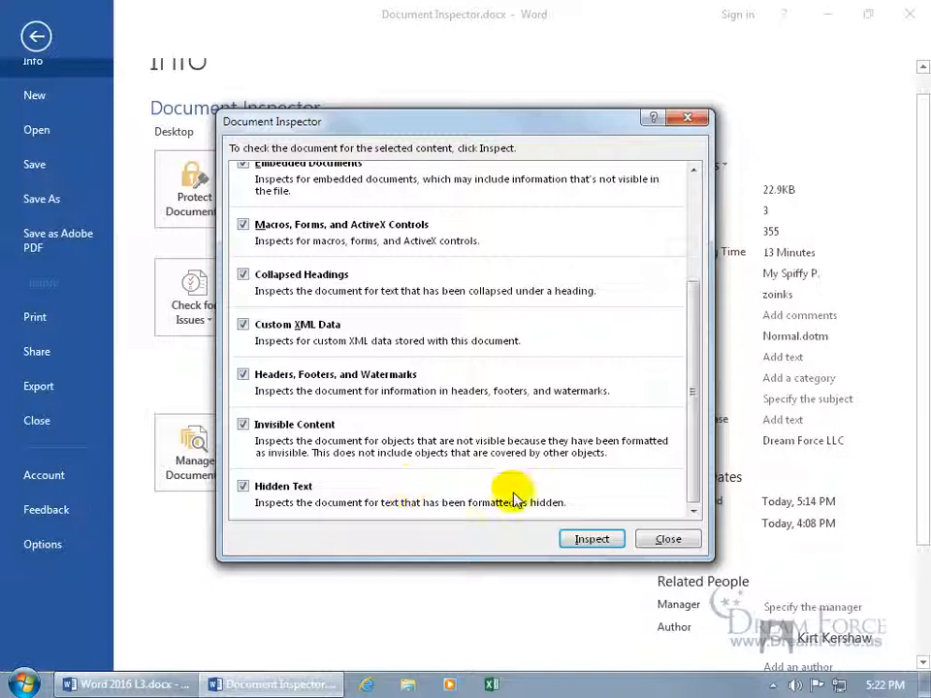
Inspect the document and remove all document properties and personal information, then close
click(591, 539)
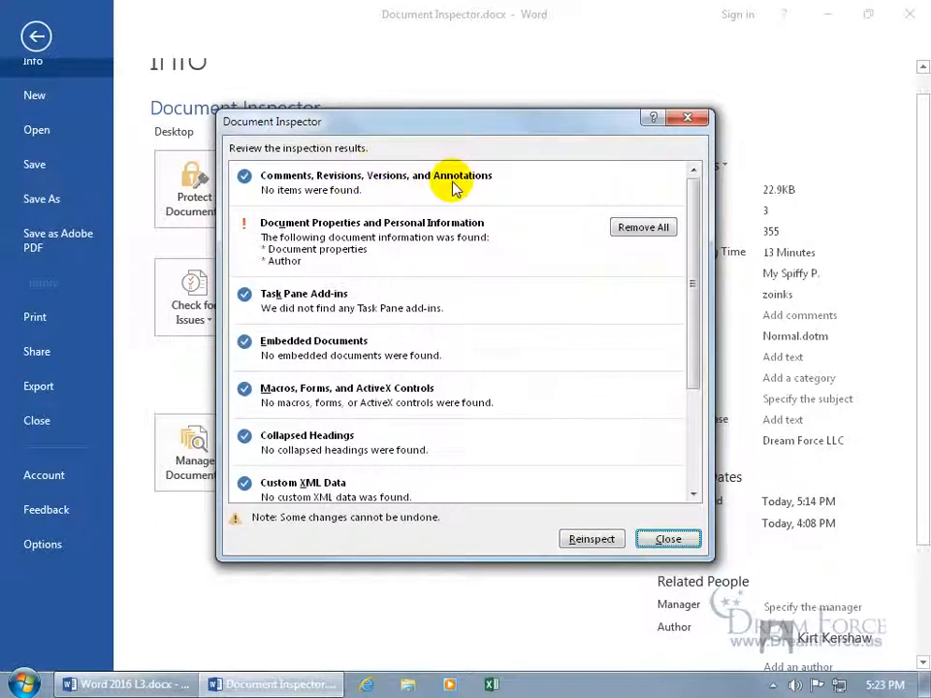
mouse_move(618, 185)
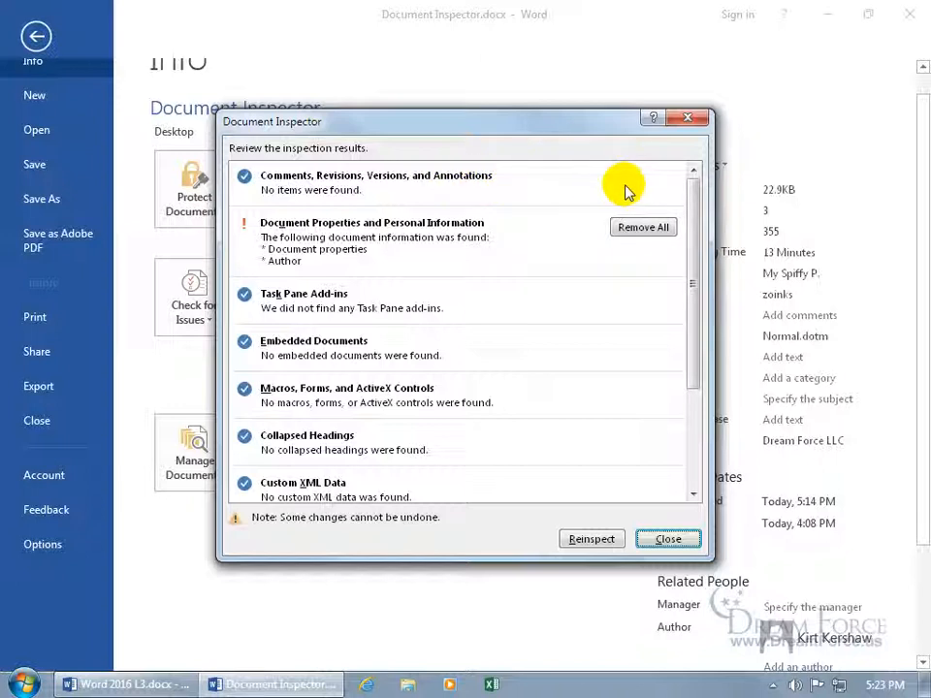
mouse_move(532, 241)
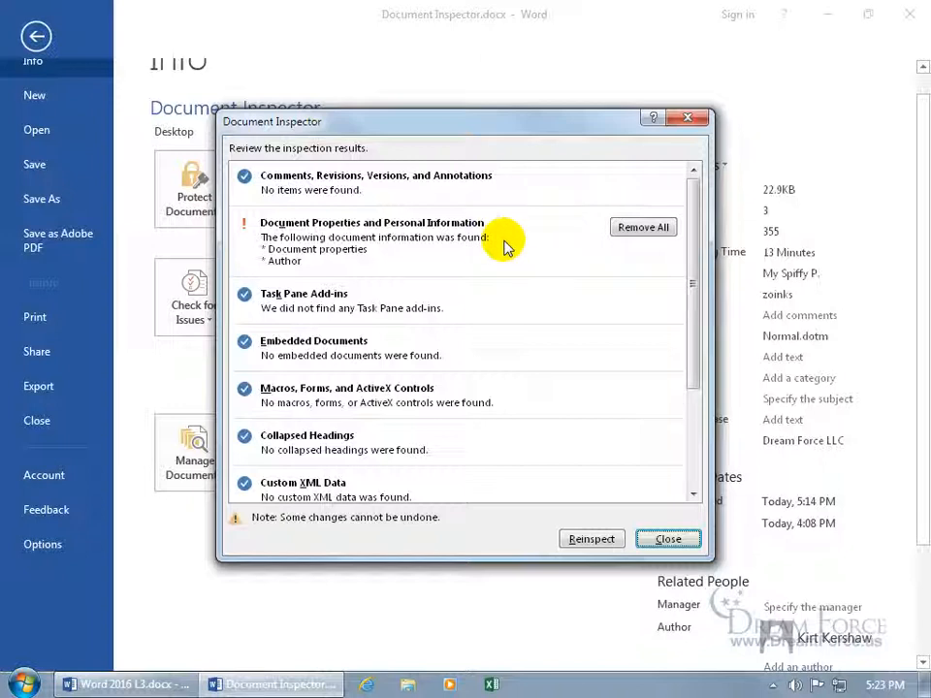
mouse_move(340, 260)
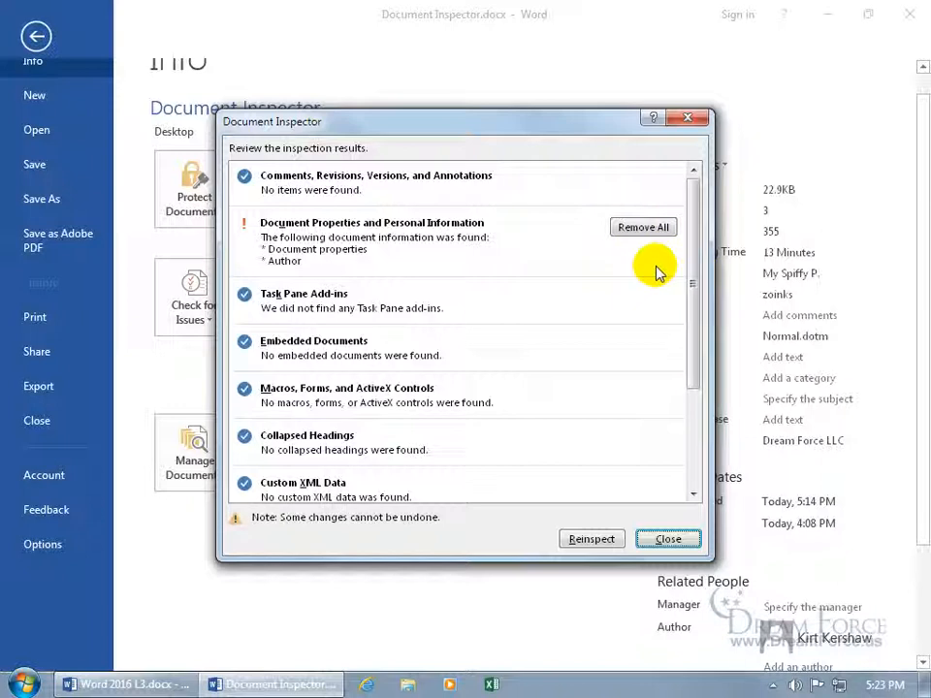
mouse_move(649, 262)
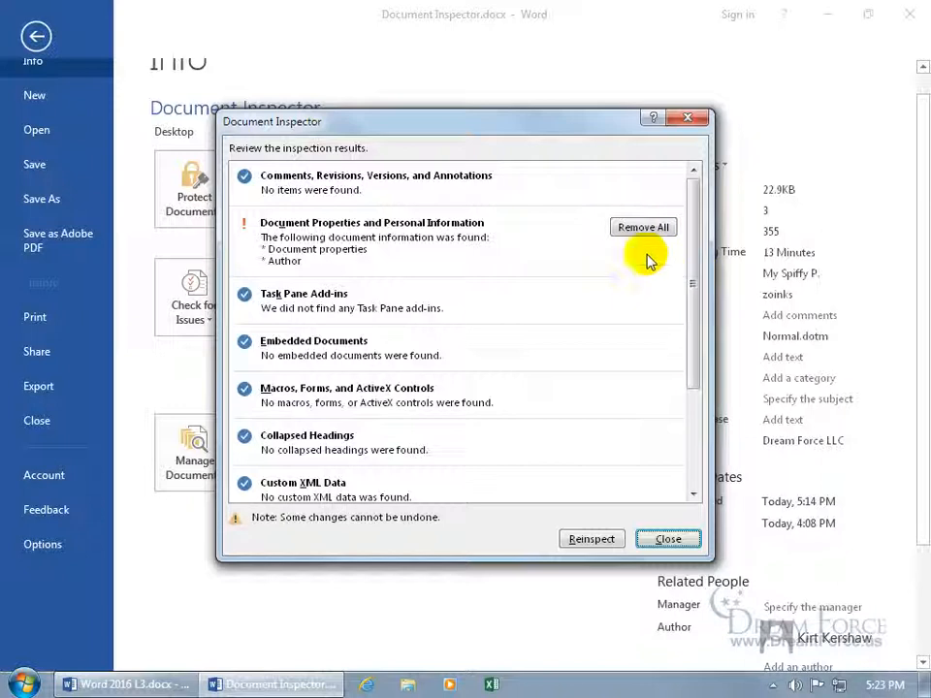
click(642, 227)
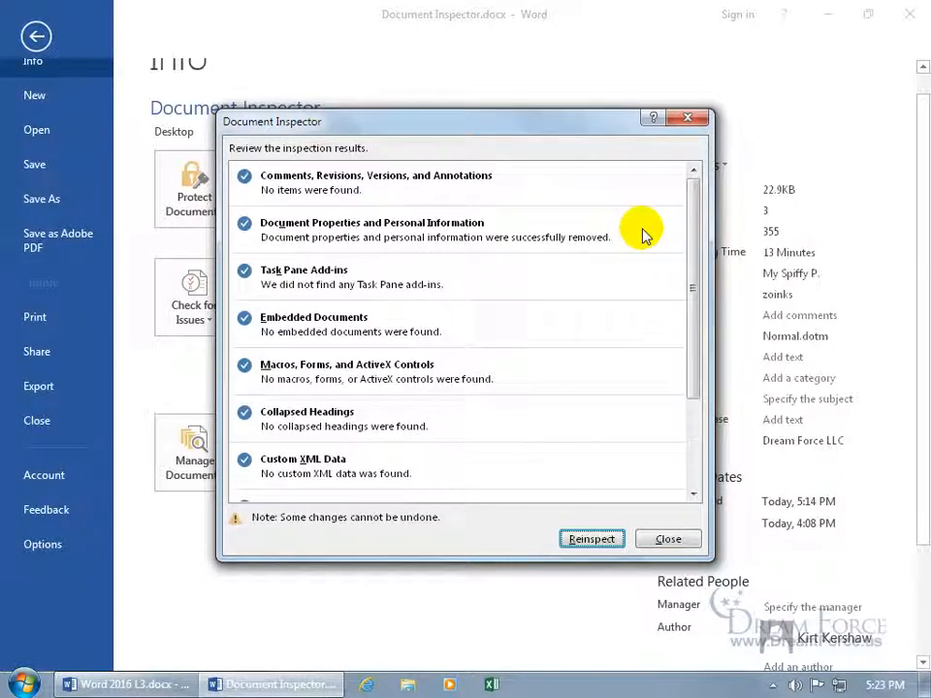
click(668, 539)
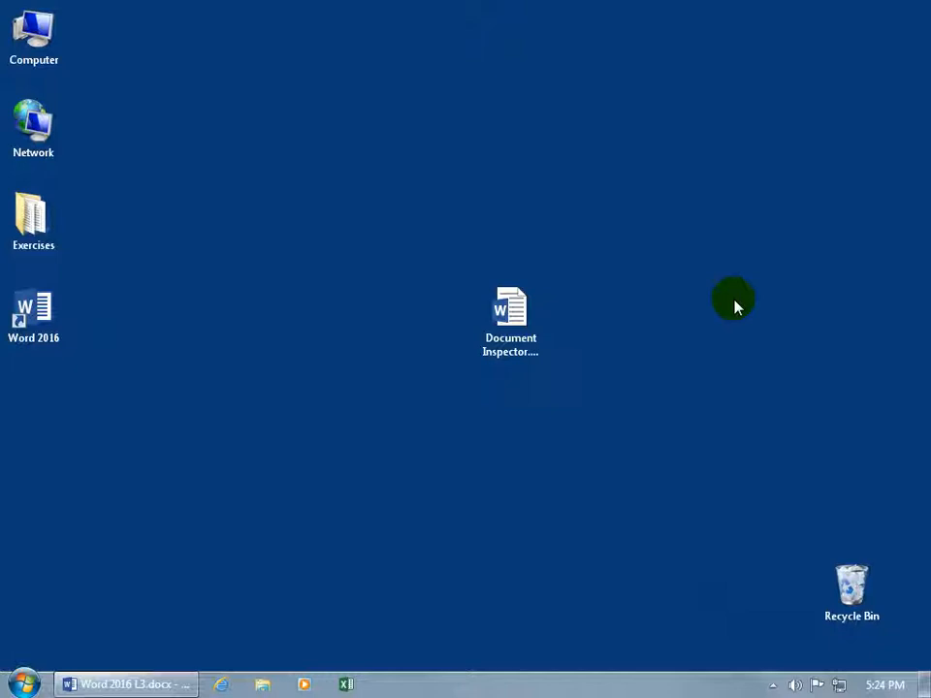
Reopen Document Inspector.docx from the desktop and view its Info page
click(510, 315)
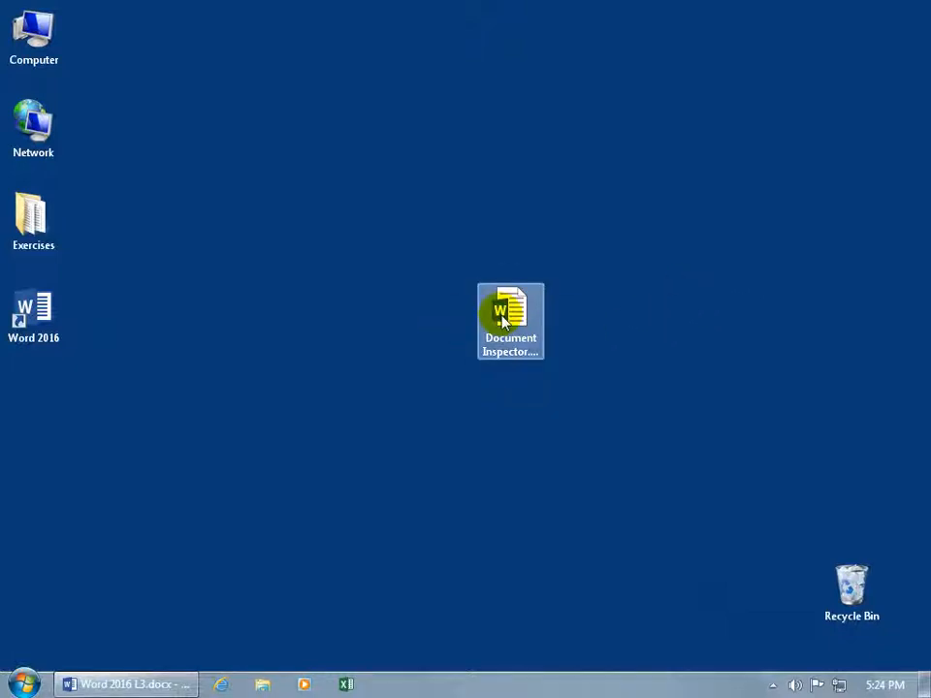
double_click(510, 312)
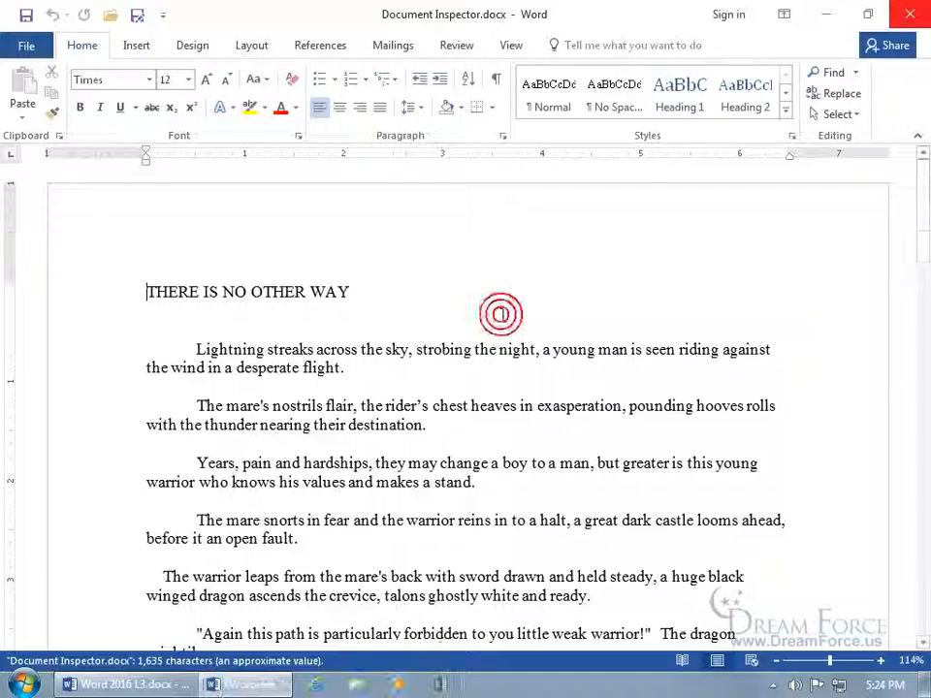
click(26, 45)
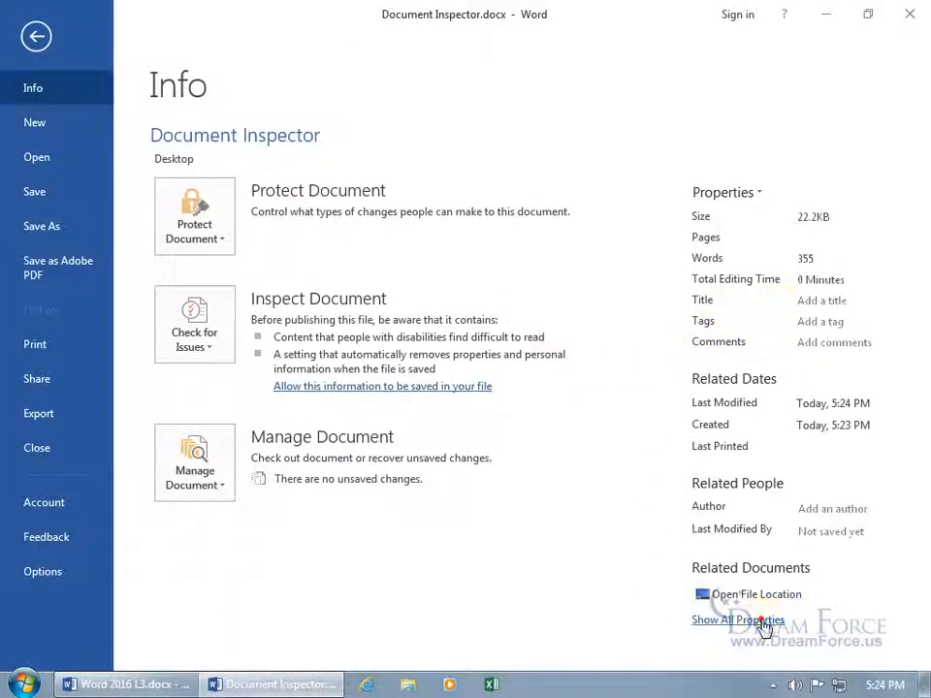
Expand all properties and open Advanced Properties to confirm no custom properties remain
click(737, 620)
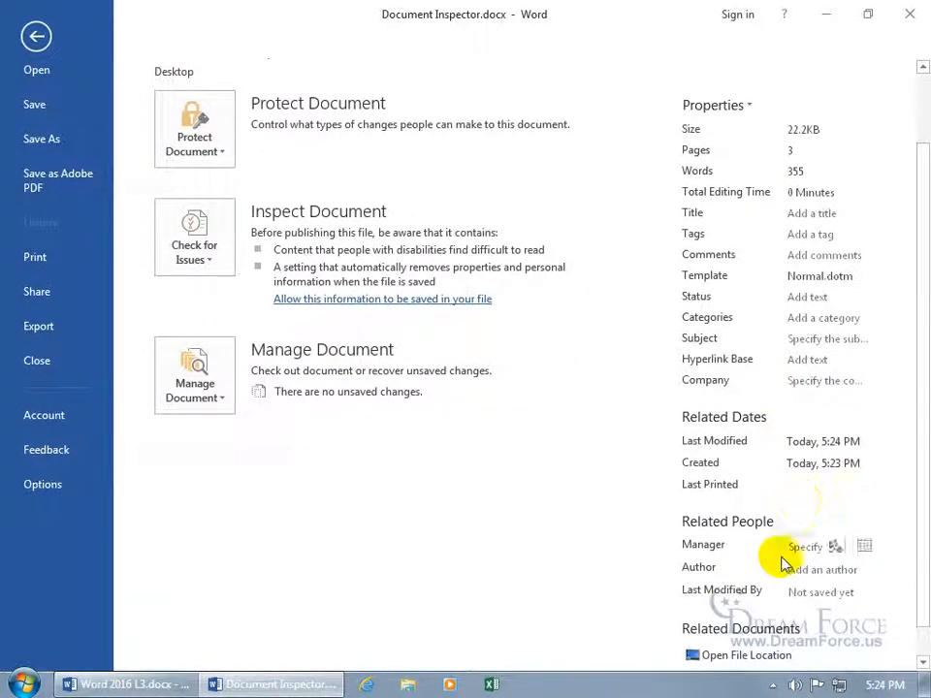
mouse_move(737, 216)
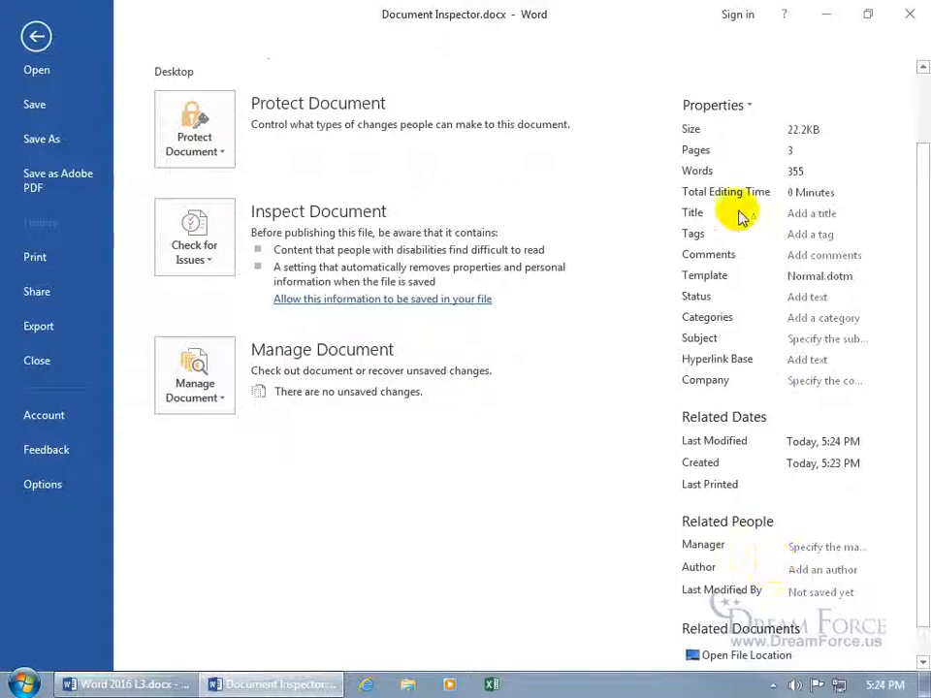
click(714, 104)
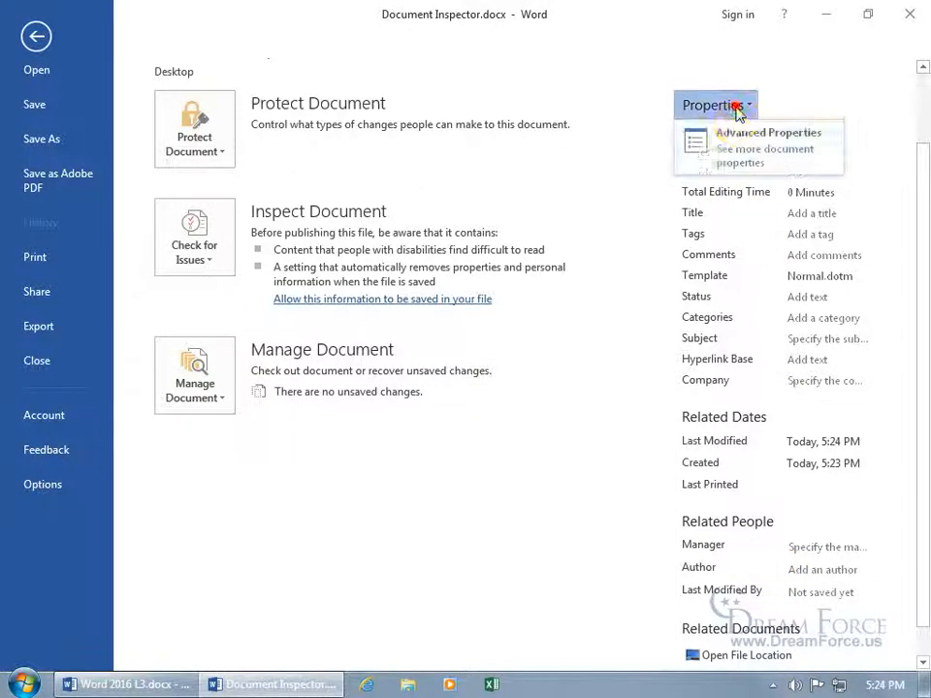
click(768, 132)
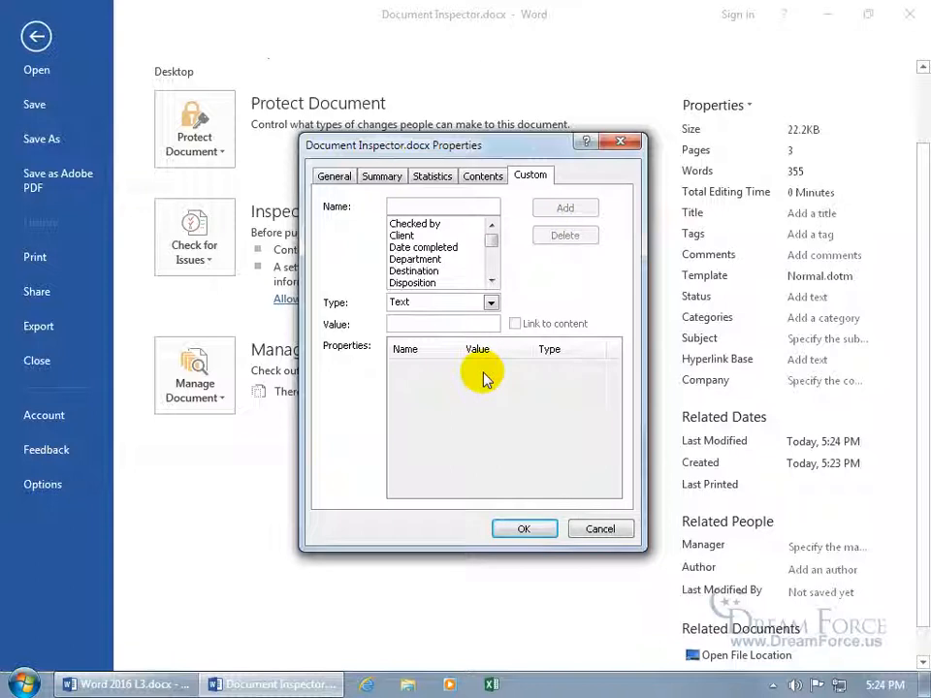
click(442, 206)
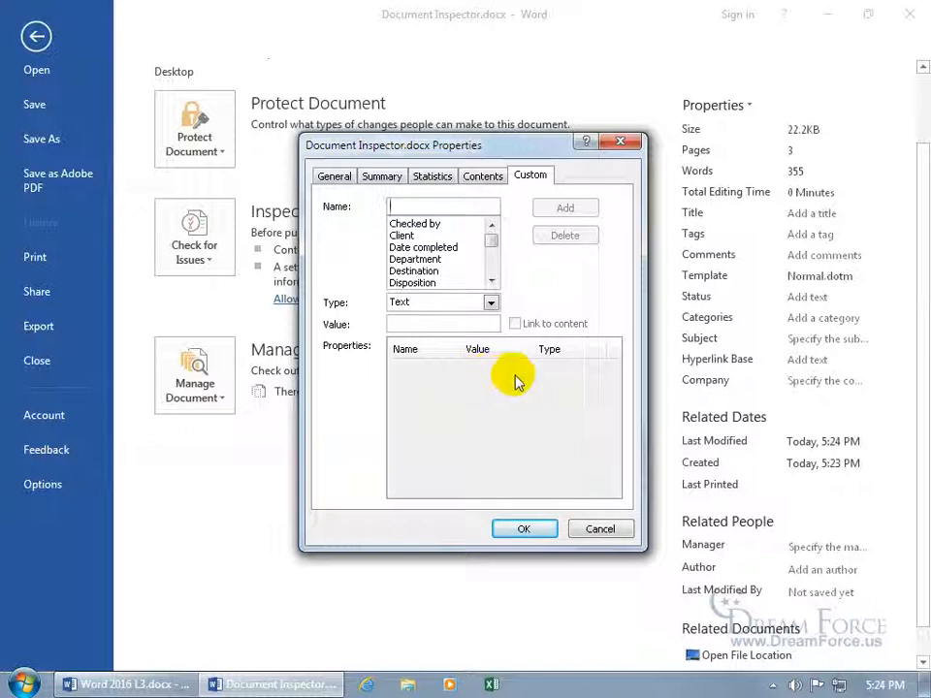
mouse_move(759, 301)
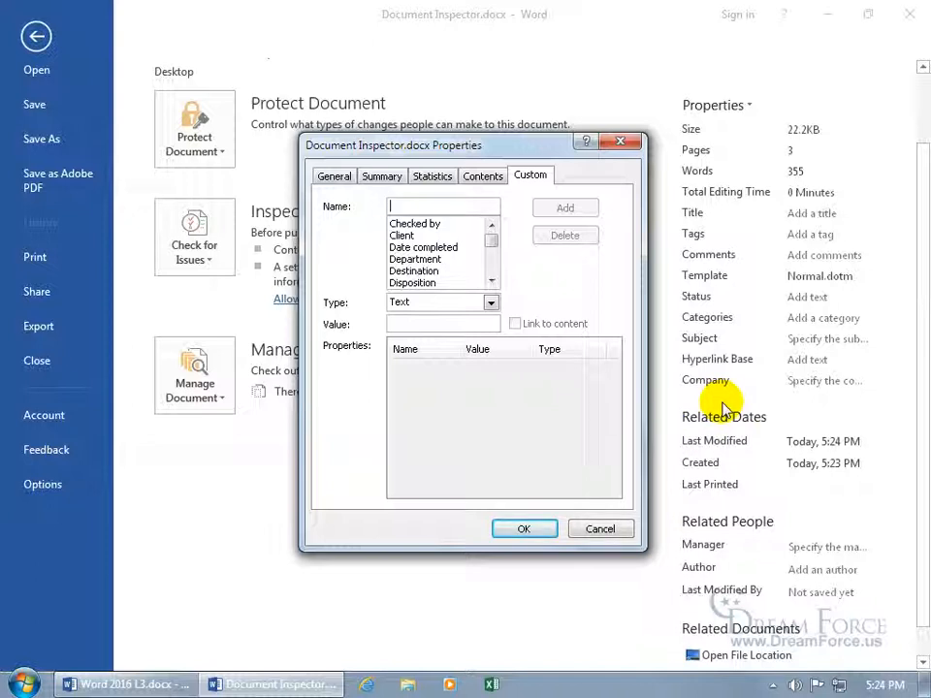
mouse_move(573, 373)
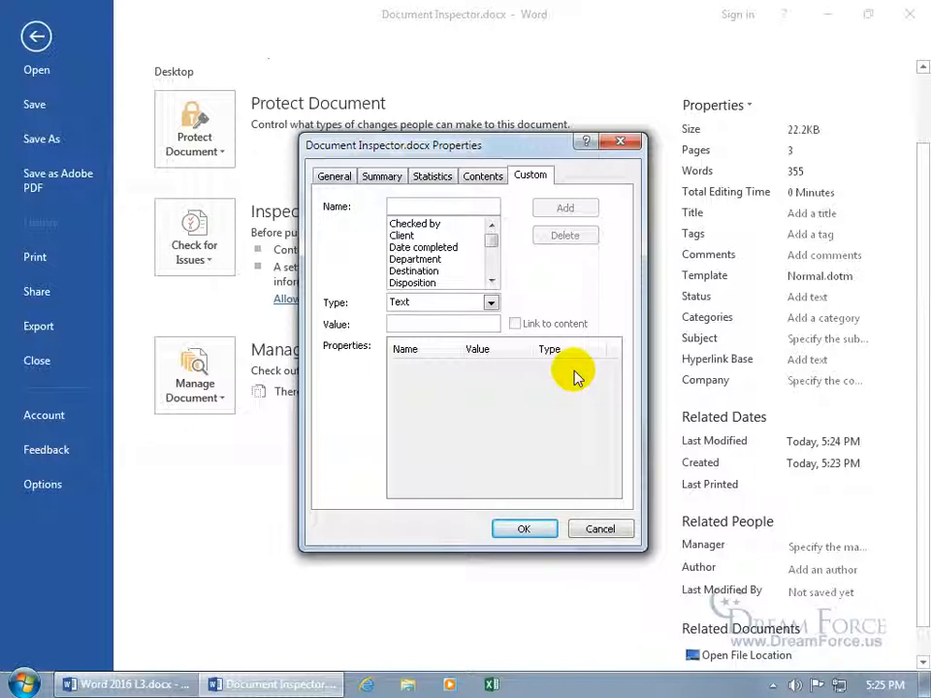
click(441, 205)
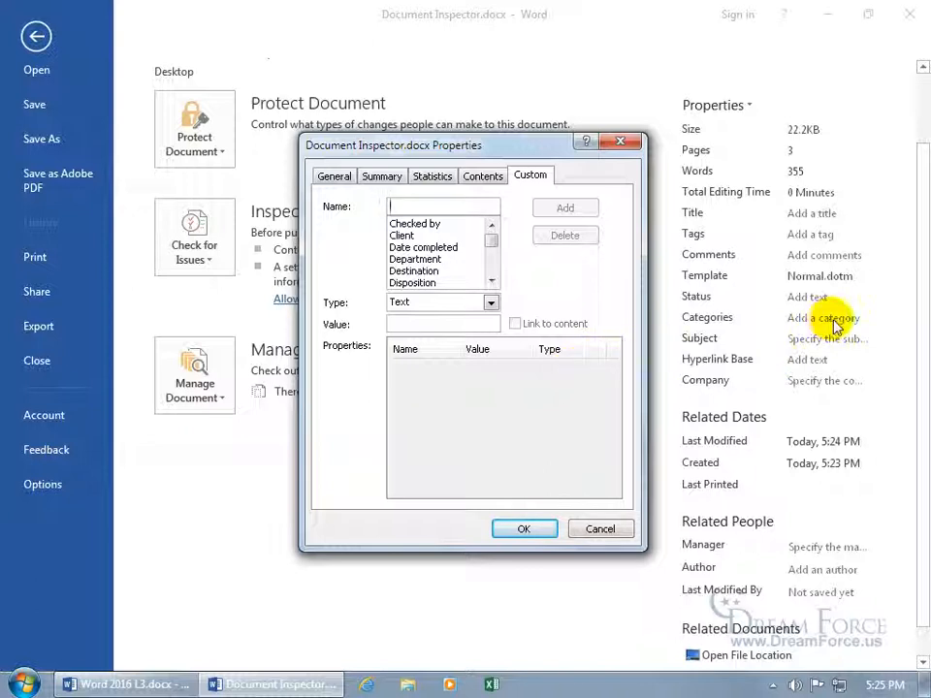
mouse_move(836, 300)
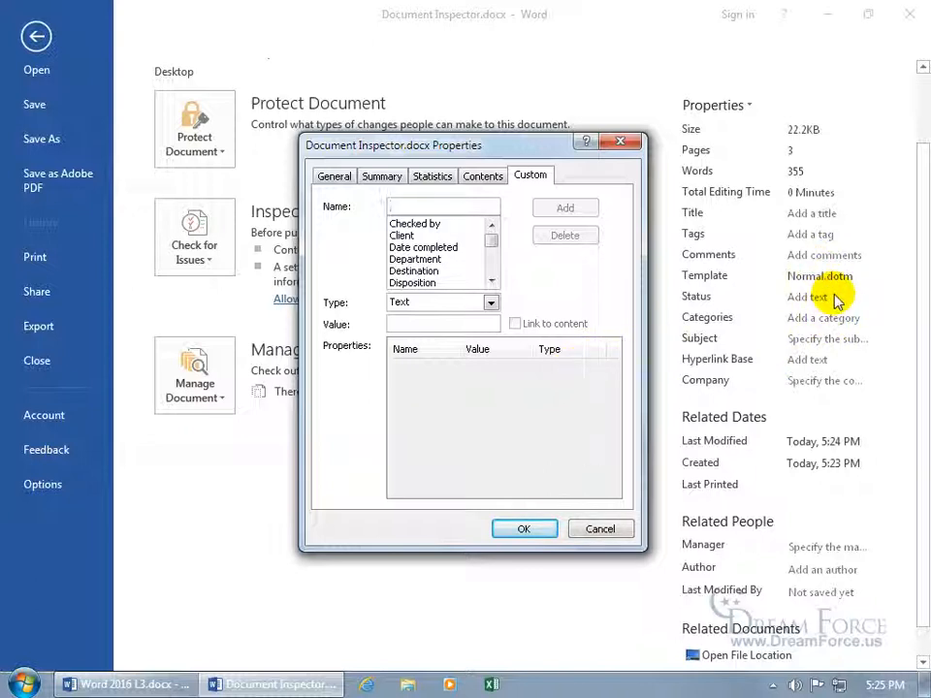